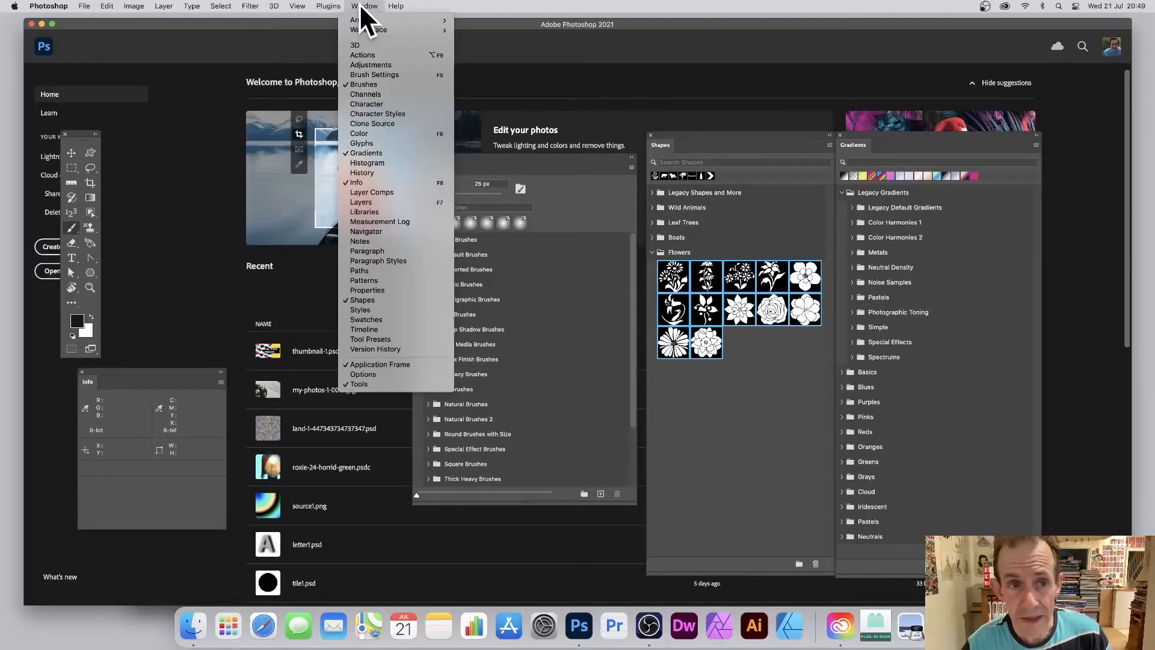
mouse_move(366, 289)
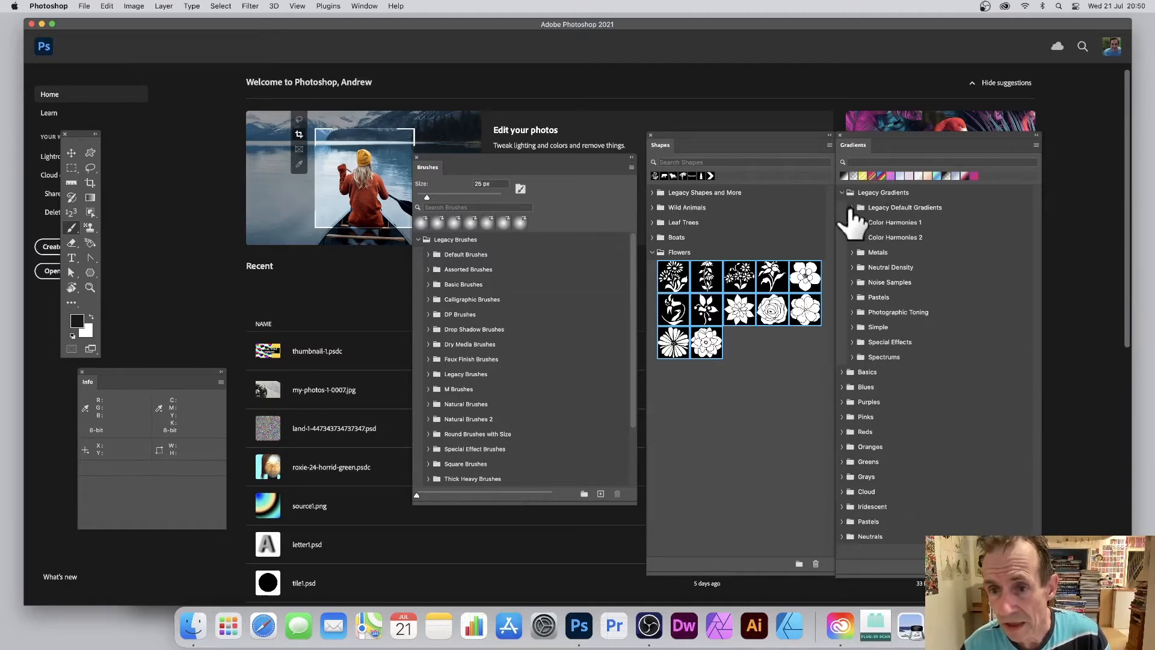
Step: Expand the Legacy Default Gradients group and bring up the Gradients panel menu
left_click(852, 207)
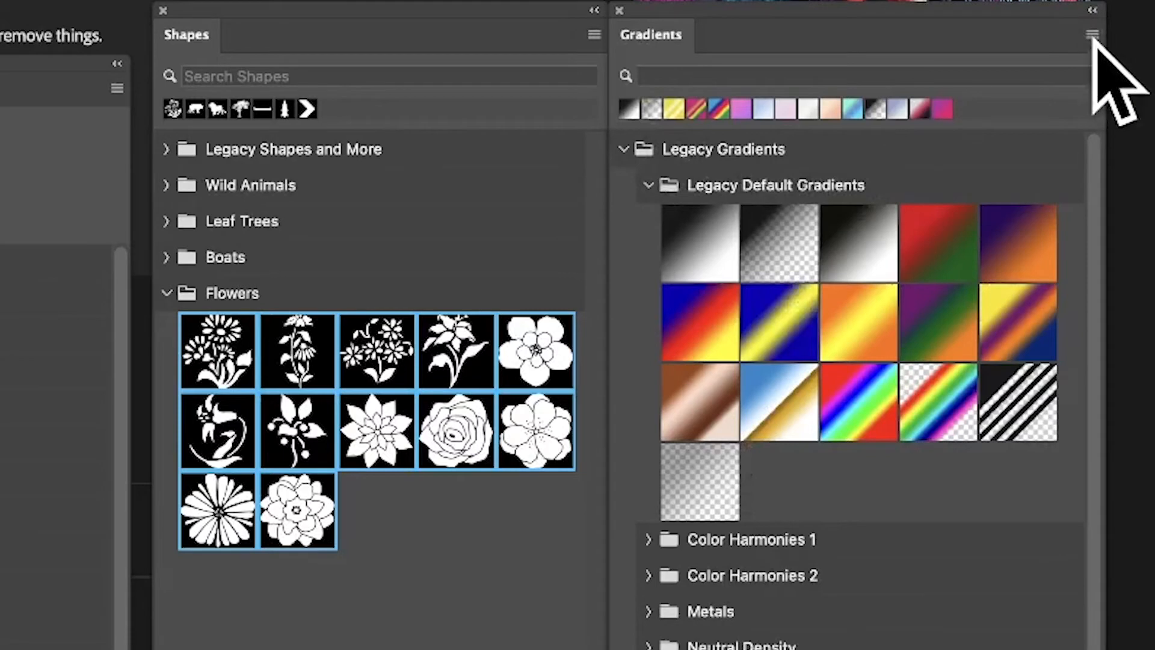
left_click(1092, 34)
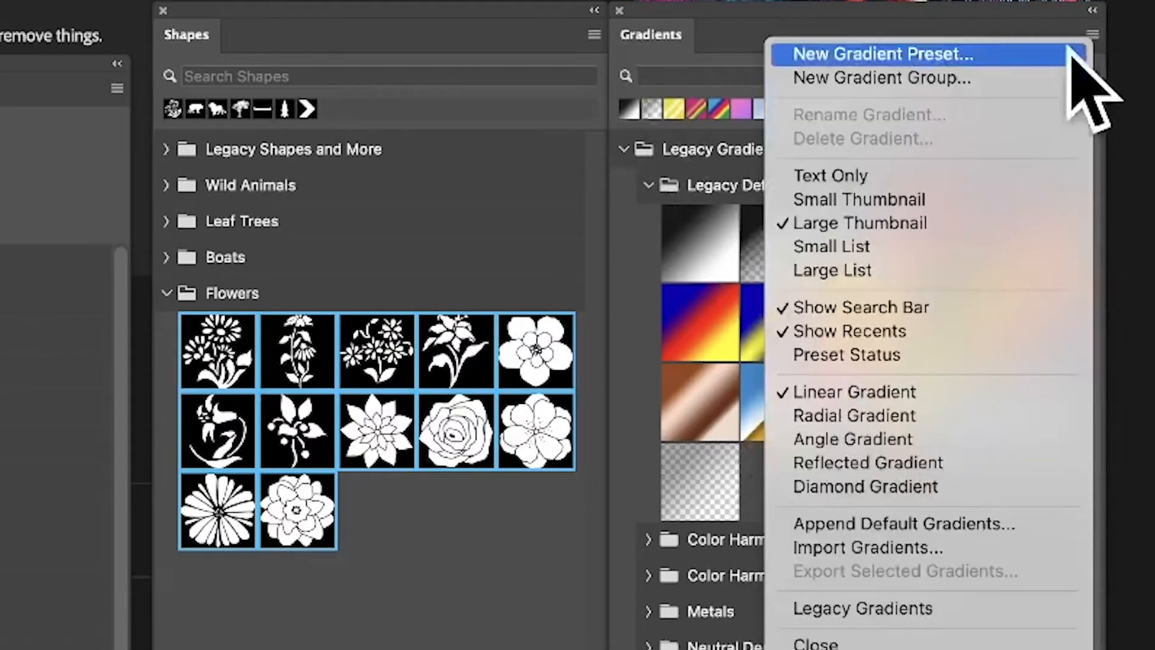
mouse_move(917, 627)
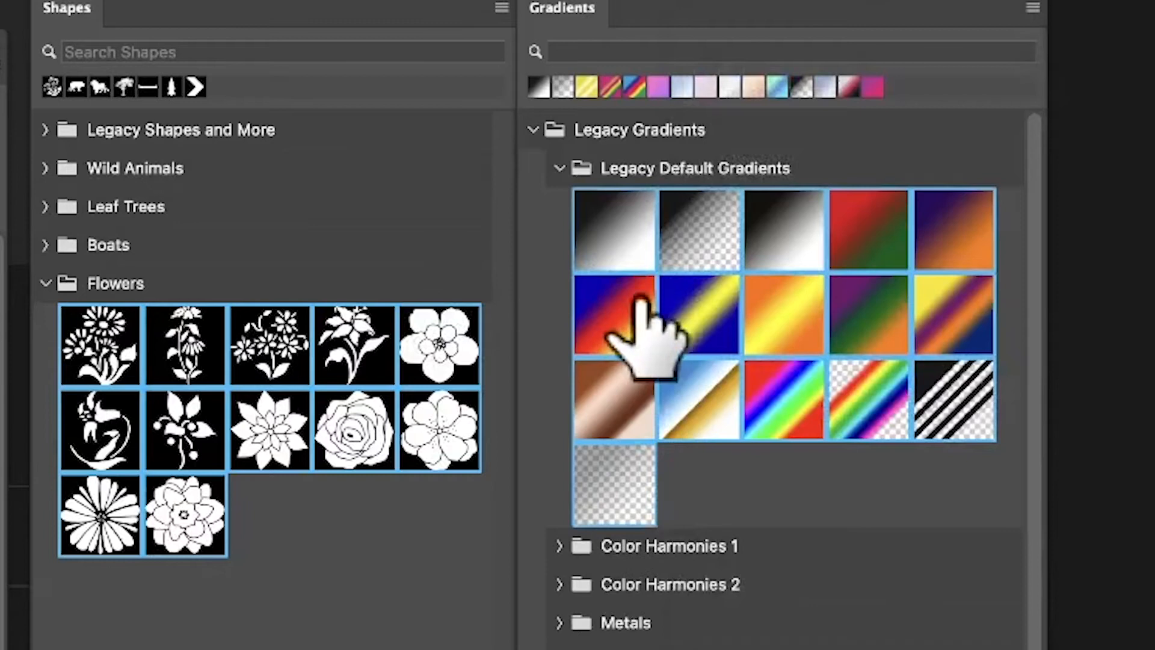
mouse_move(545, 413)
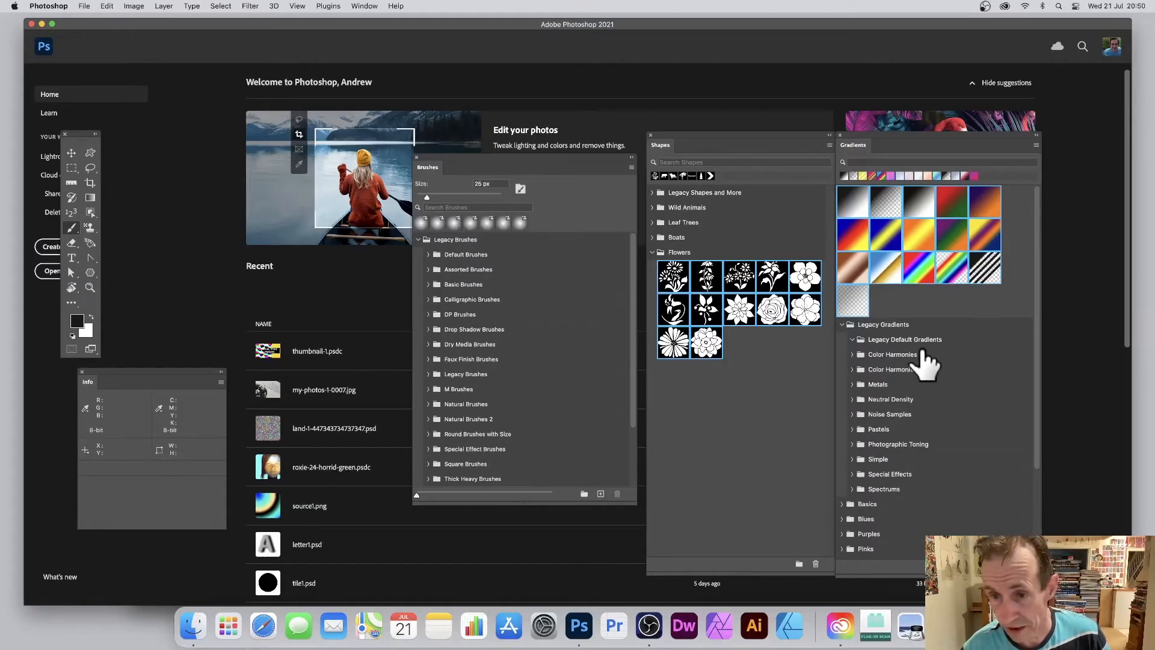
Step: Expand Color Harmonies 1, Legacy Gradients, Color Harmonies 2 and Metals, then select the Metals gradients
left_click(892, 354)
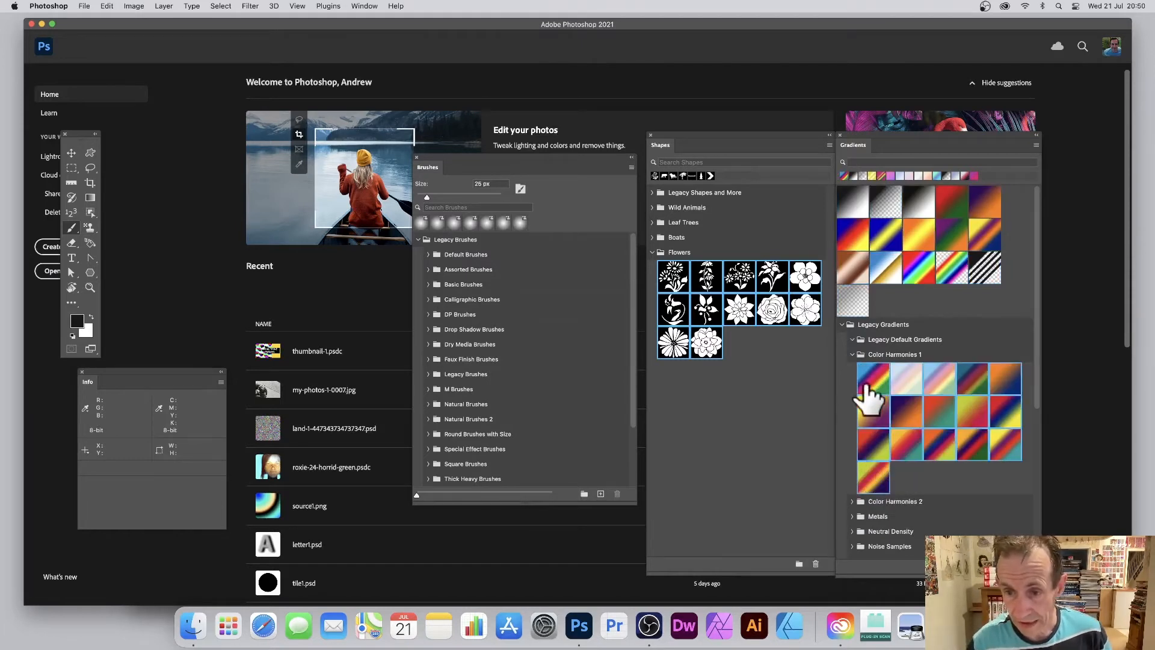
mouse_move(895, 306)
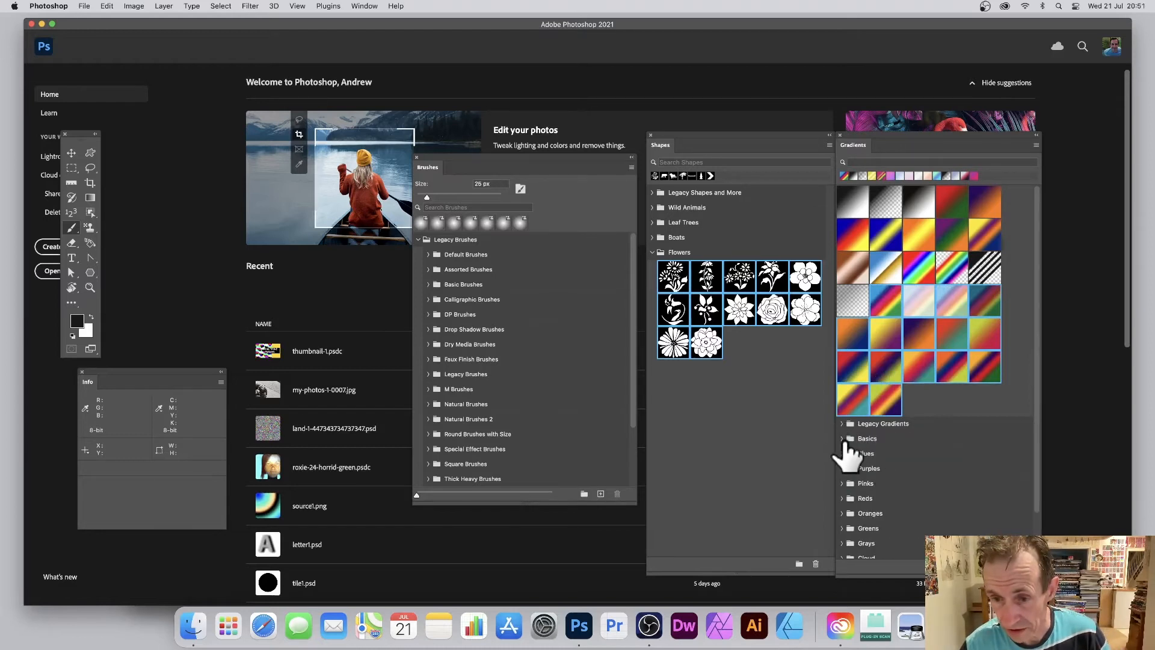
left_click(843, 423)
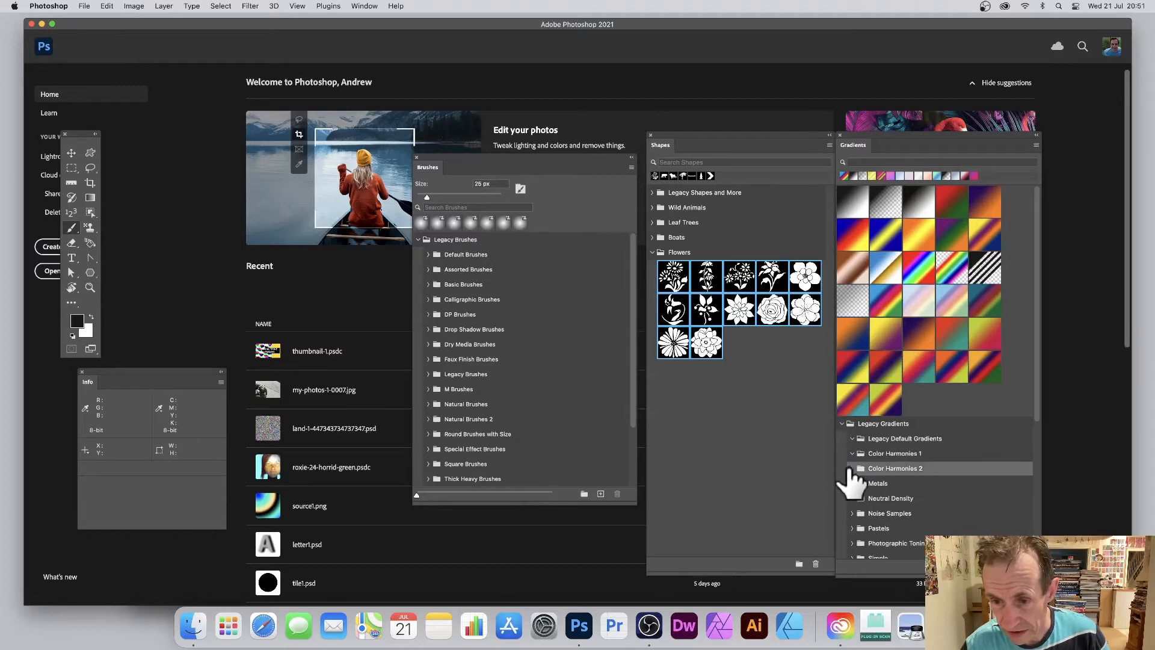
left_click(895, 468)
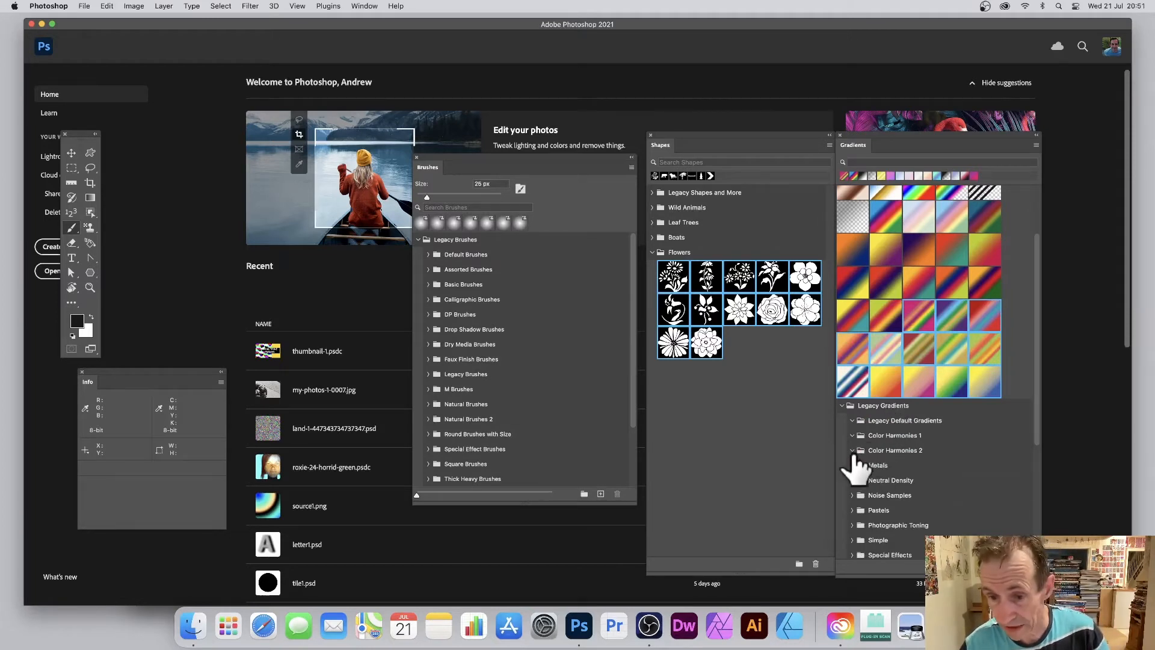
left_click(852, 465)
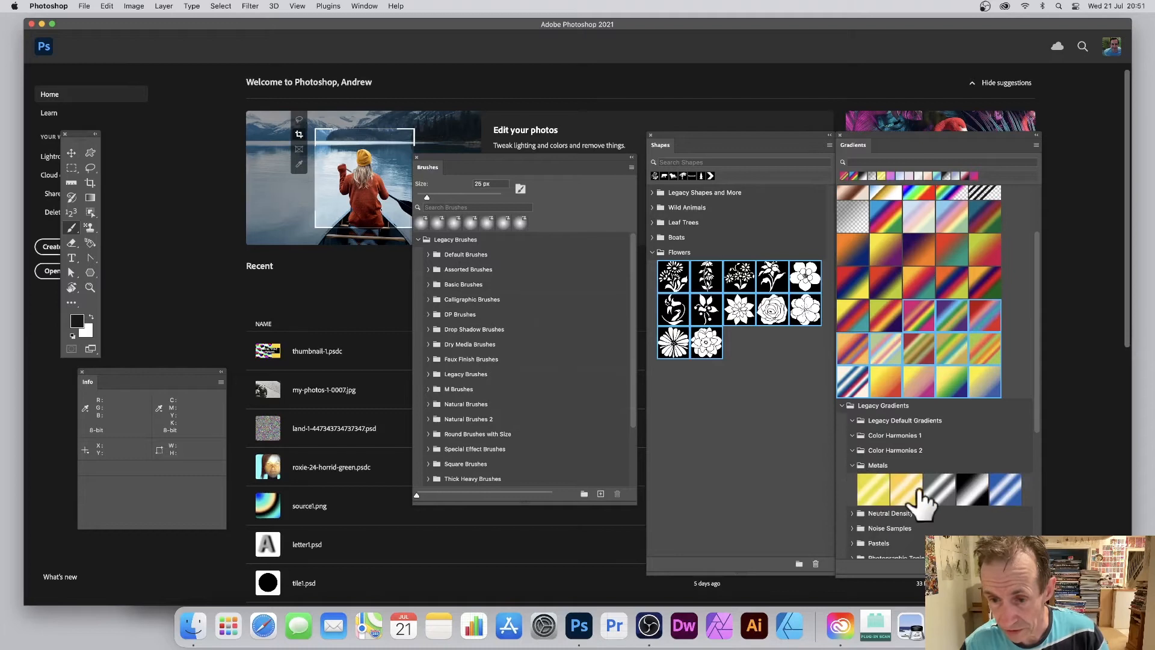
left_click(1004, 488)
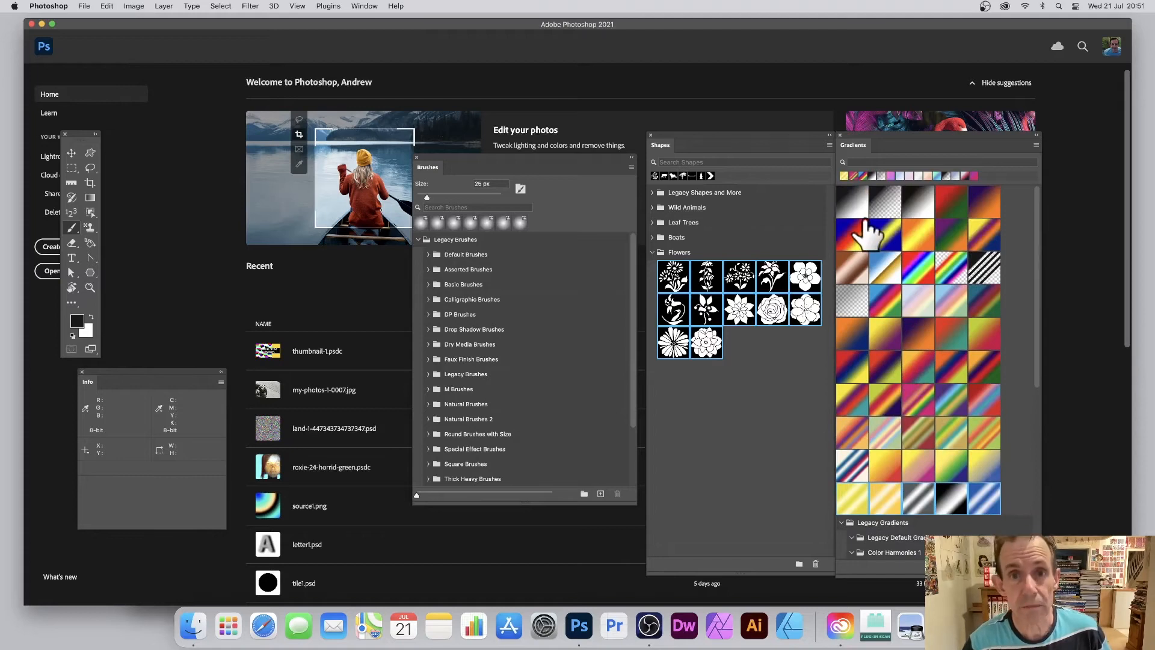
mouse_move(873, 232)
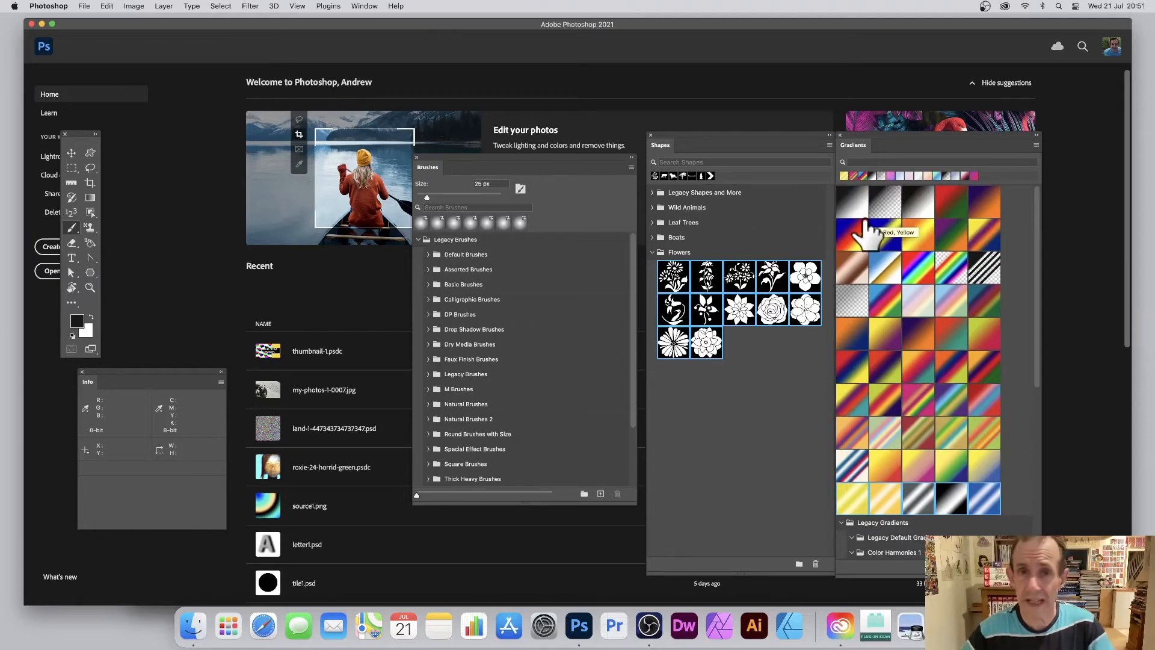
mouse_move(772, 287)
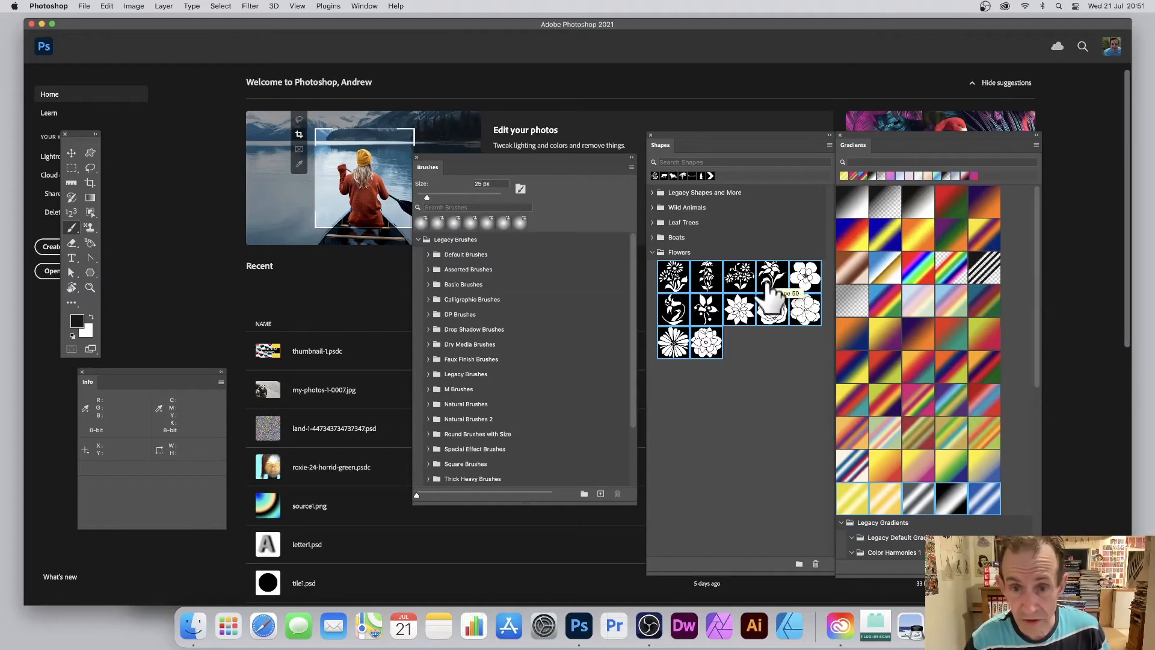
mouse_move(673, 277)
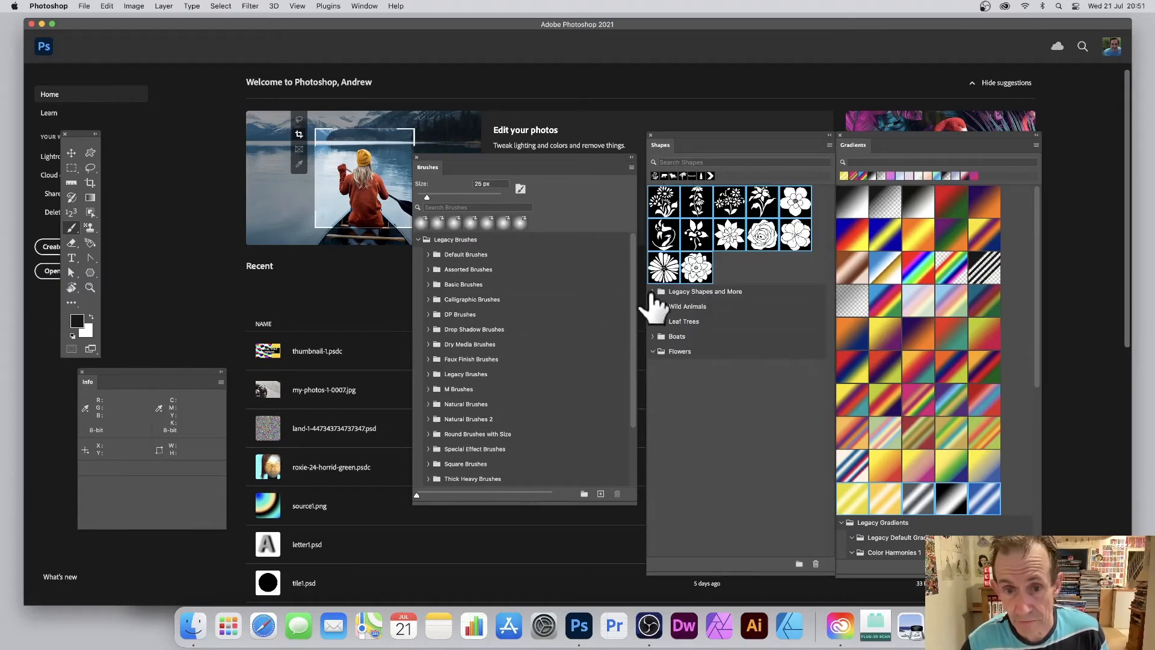
Step: Expand the Legacy Shapes and More group and scroll down the Shapes panel
left_click(653, 291)
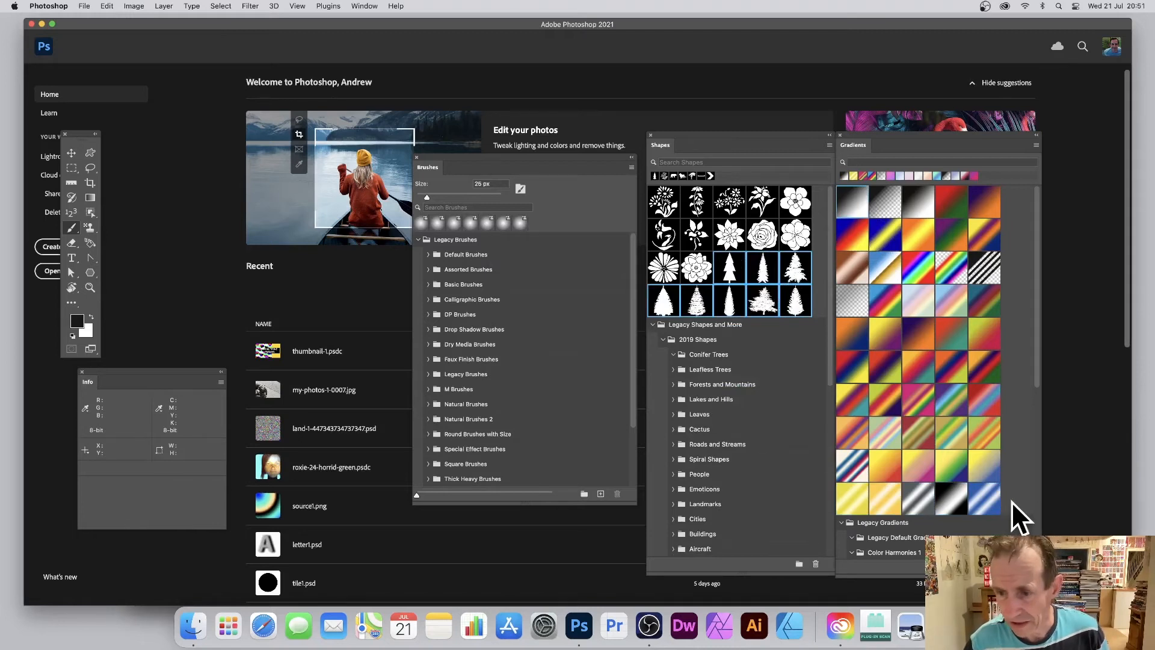
scroll("down", 3)
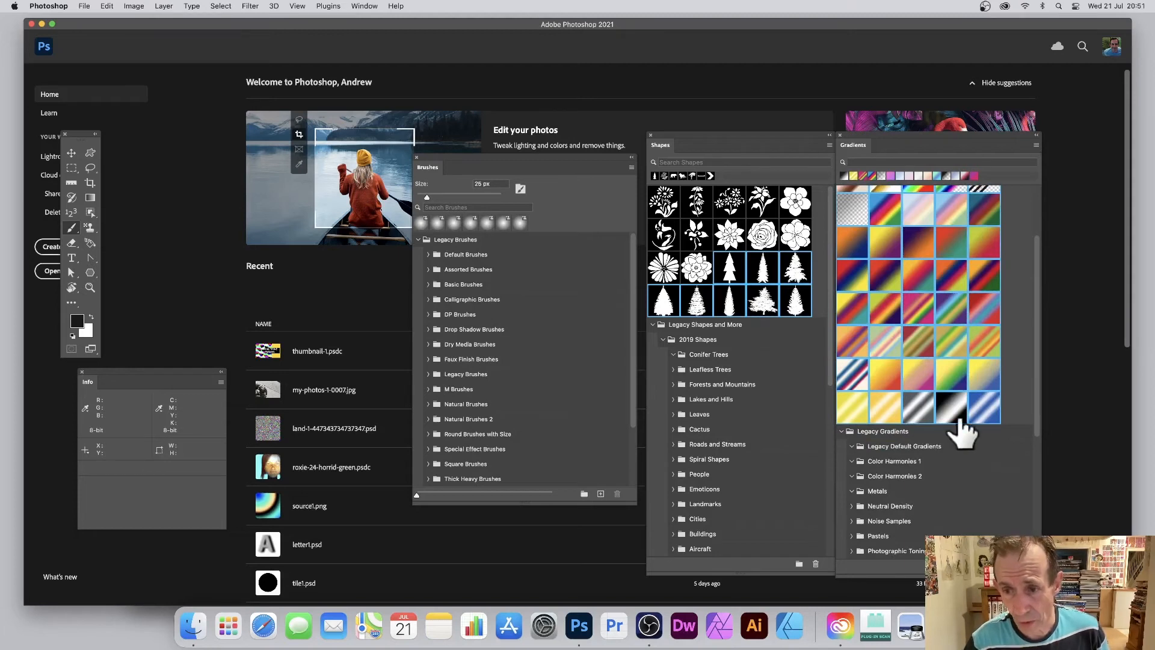
mouse_move(884, 416)
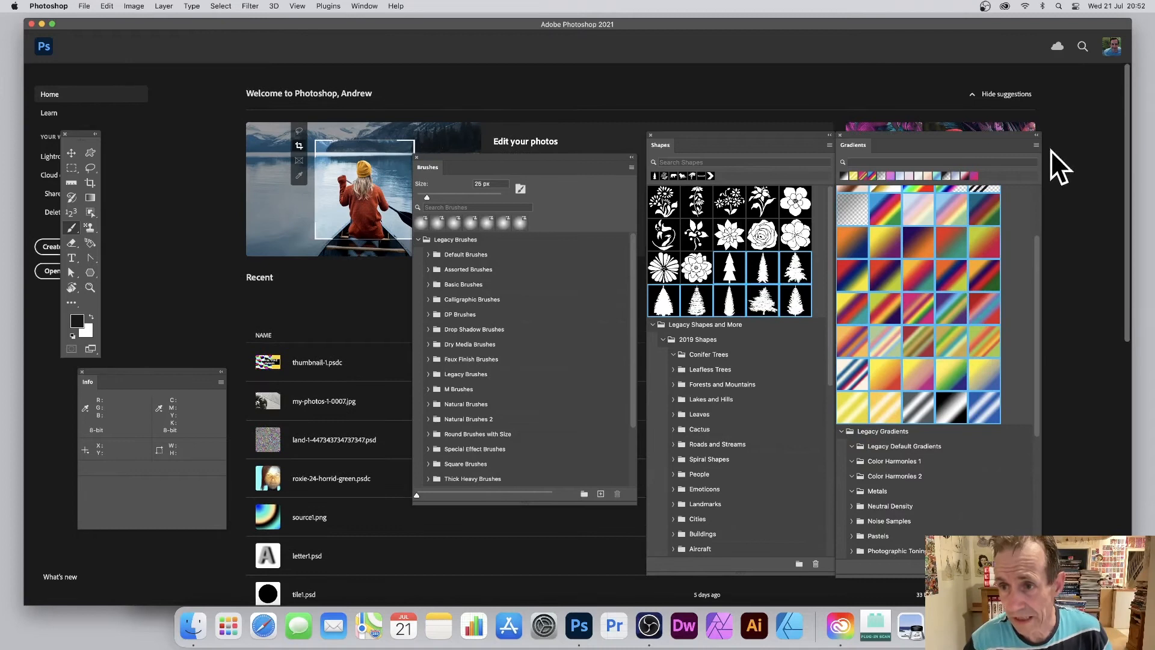
left_click(1034, 145)
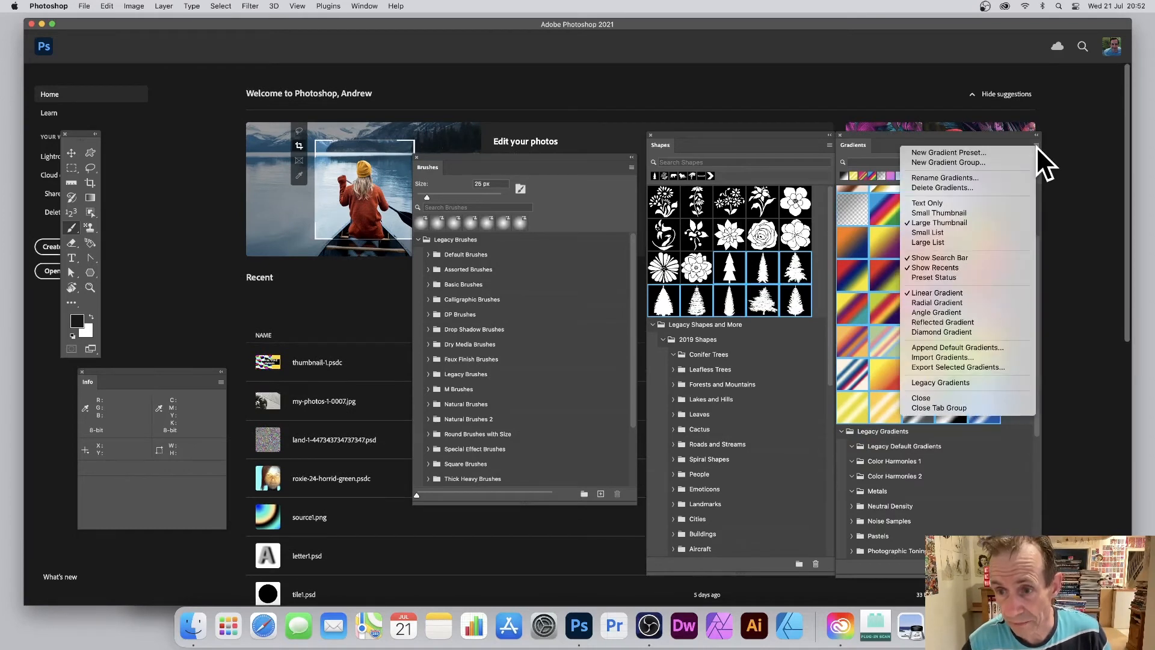
mouse_move(958, 367)
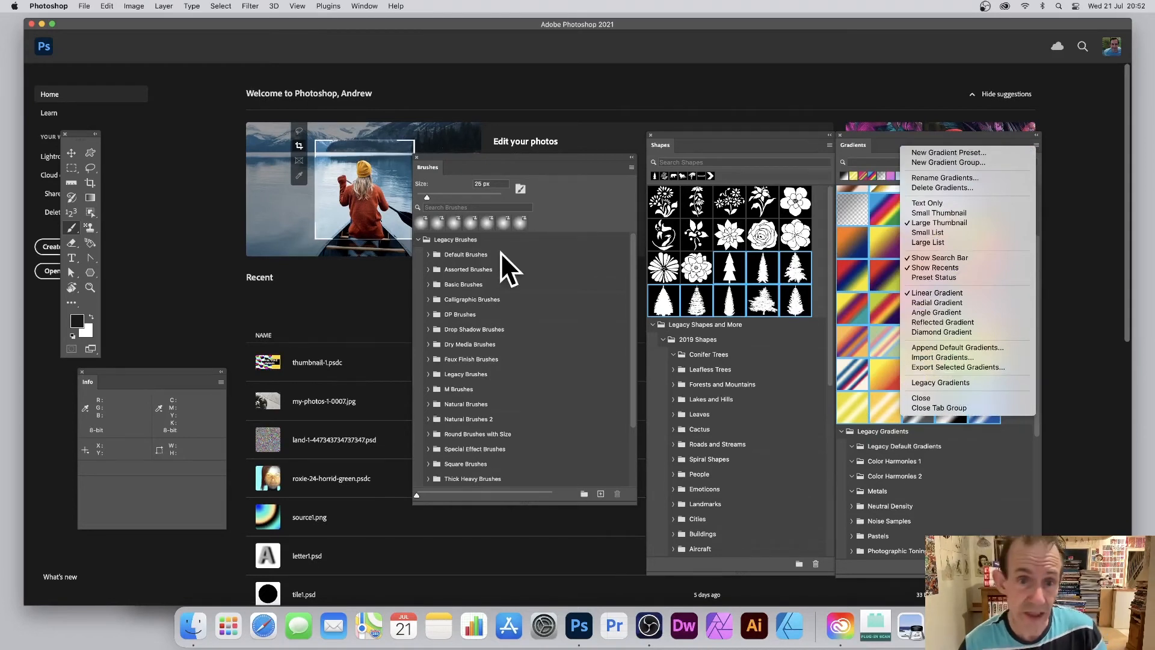
mouse_move(719, 177)
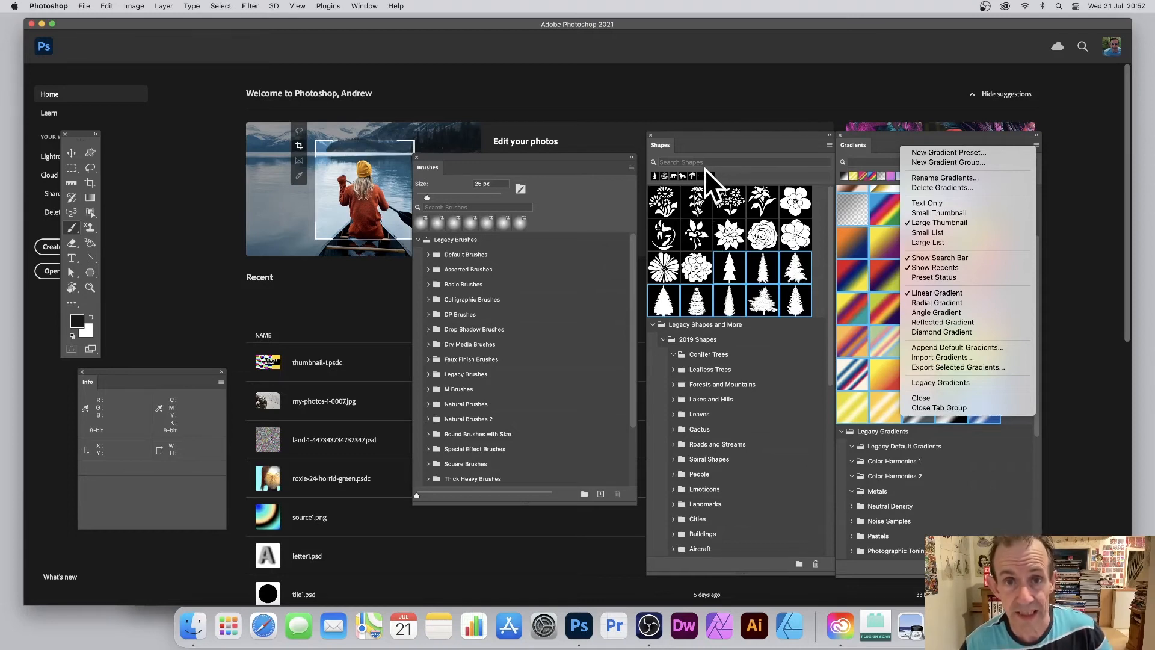
mouse_move(1055, 192)
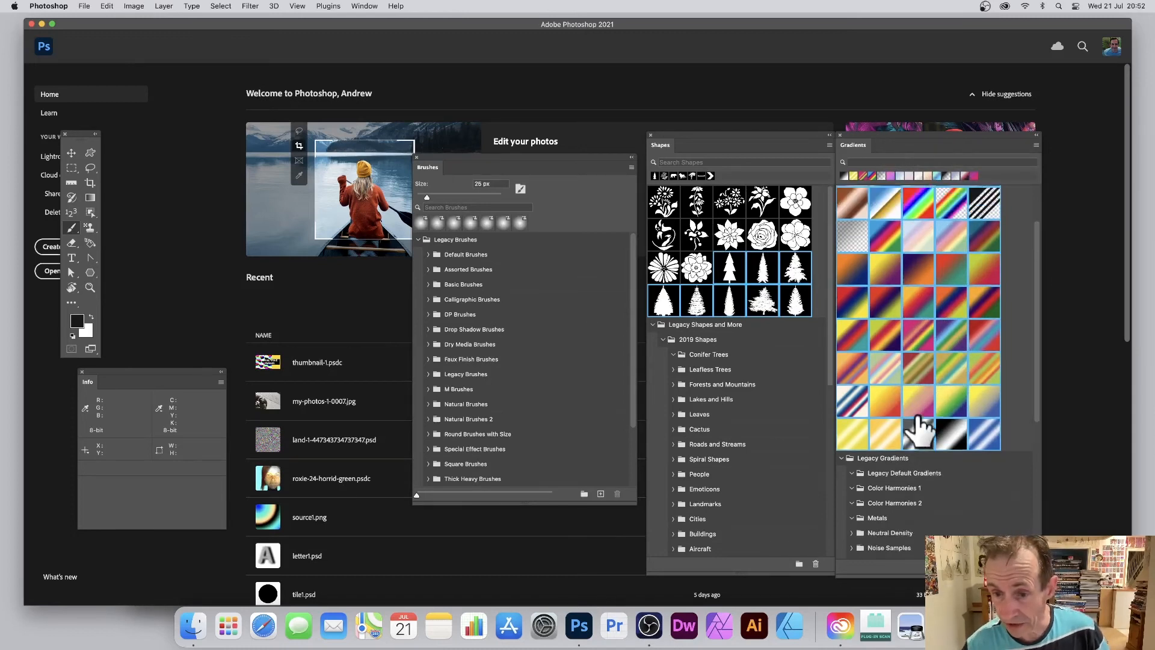
Step: Scroll down the Gradients panel to reveal the remaining gradient folders
scroll("down", 3)
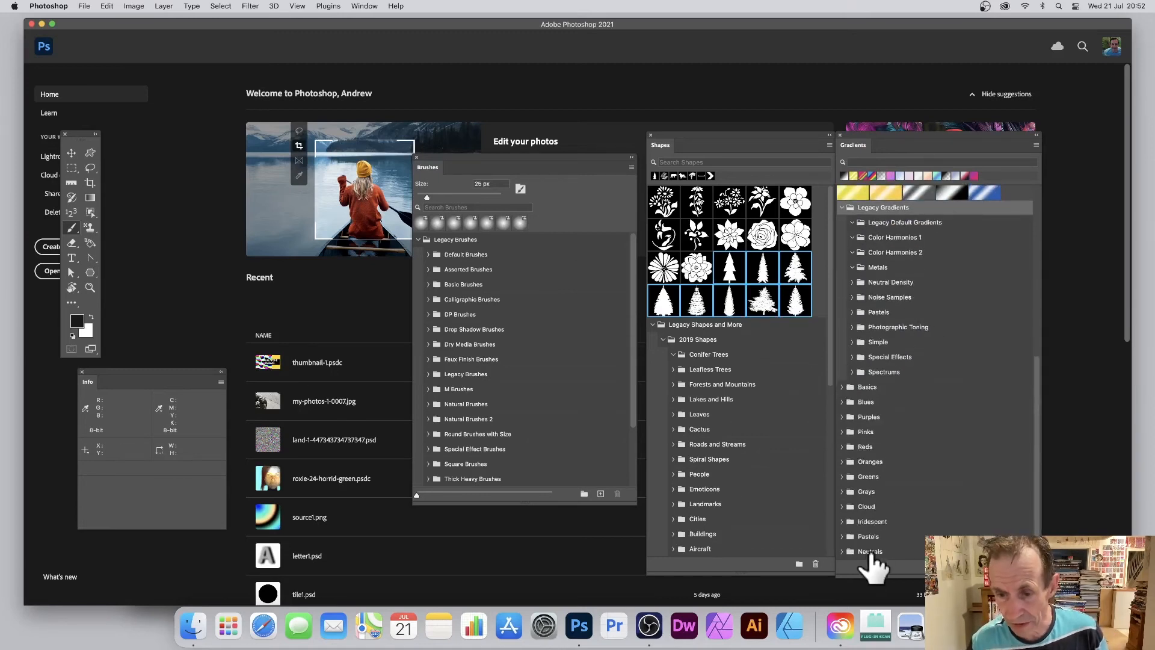
mouse_move(932, 460)
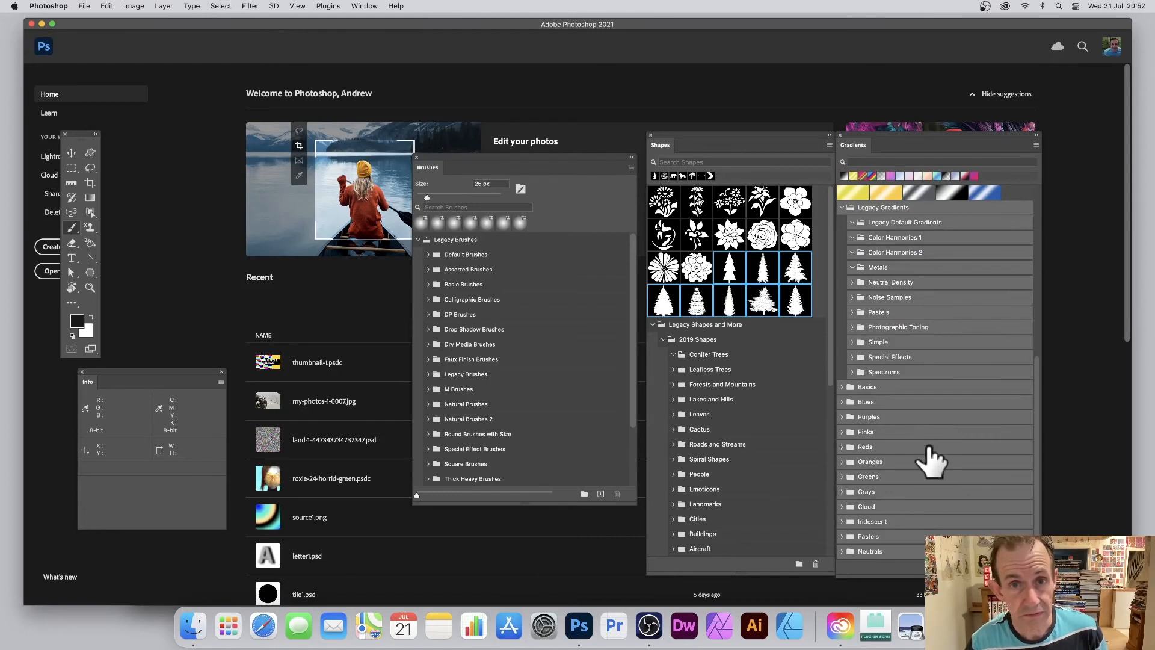
mouse_move(902, 347)
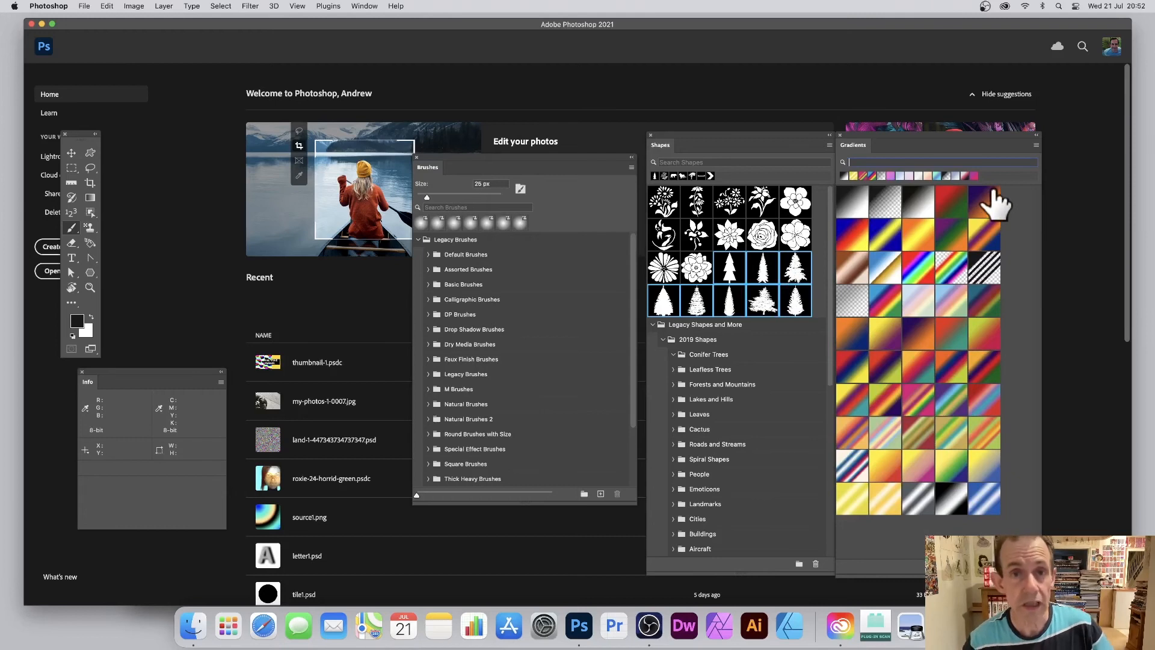
mouse_move(972, 309)
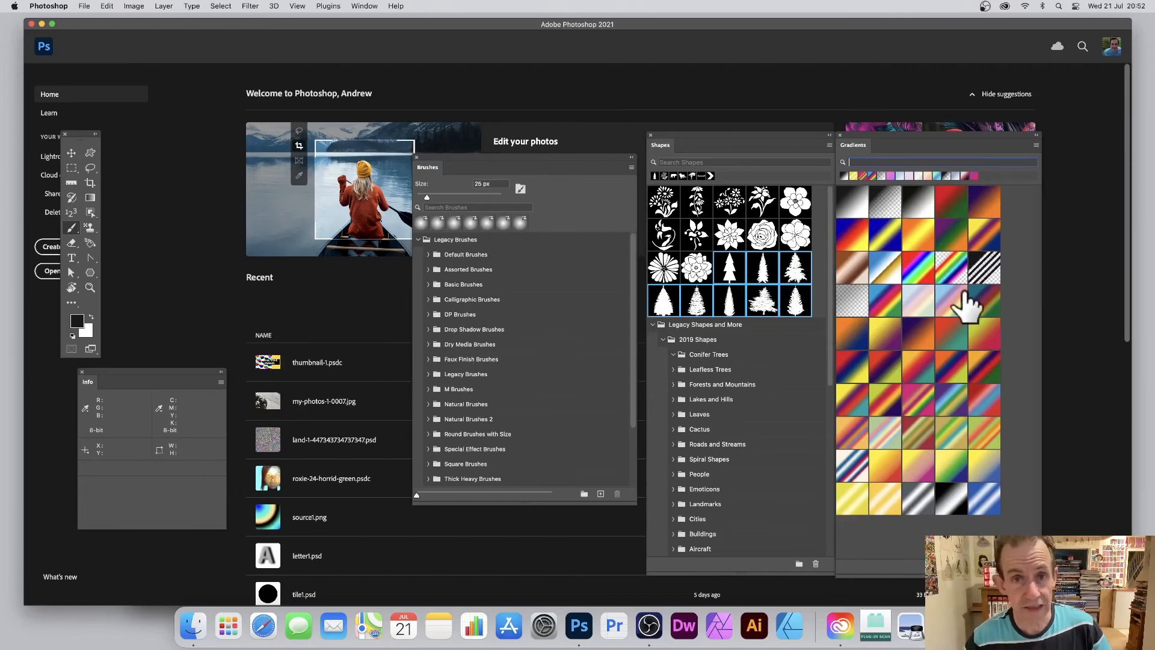